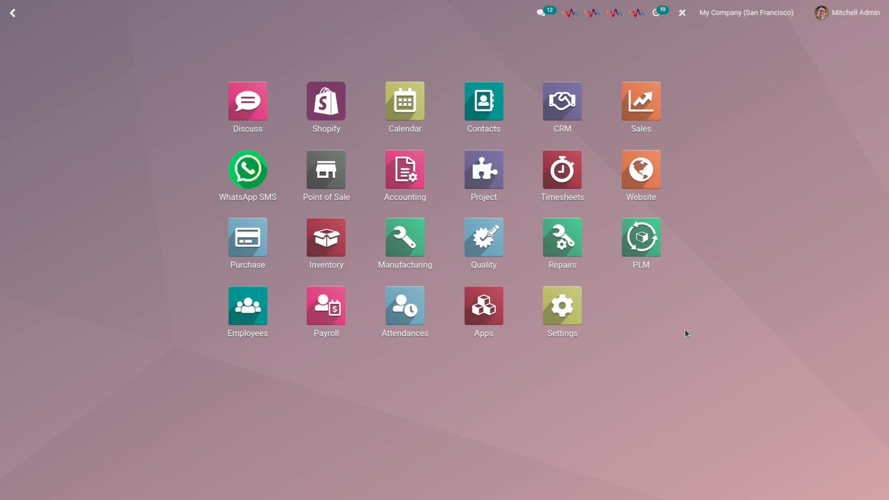
mouse_move(660, 342)
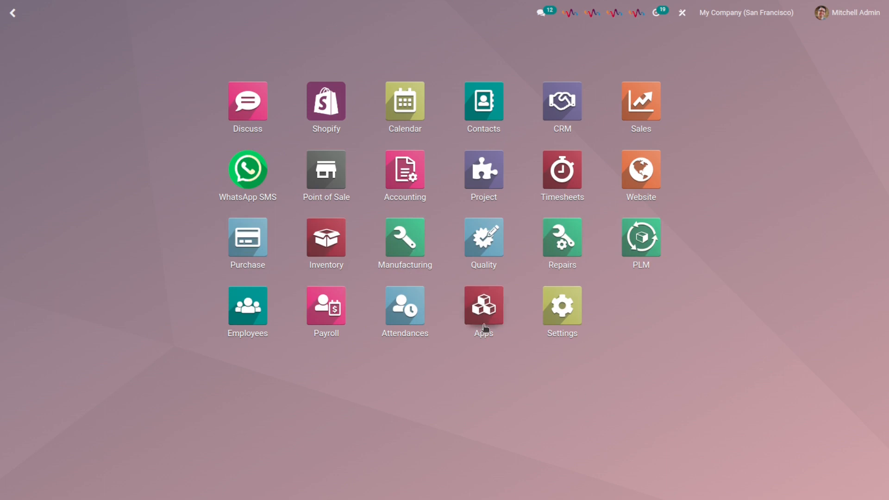
mouse_move(511, 432)
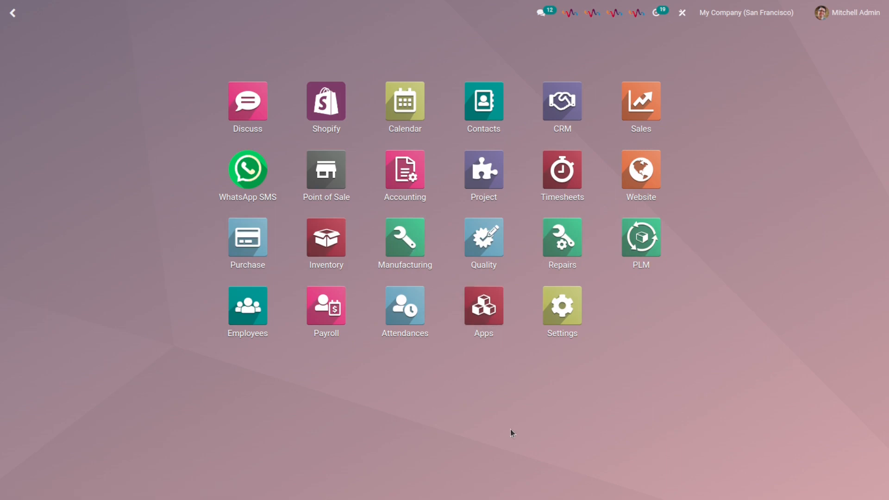
Launch the Inventory app from the Odoo home screen
left_click(326, 237)
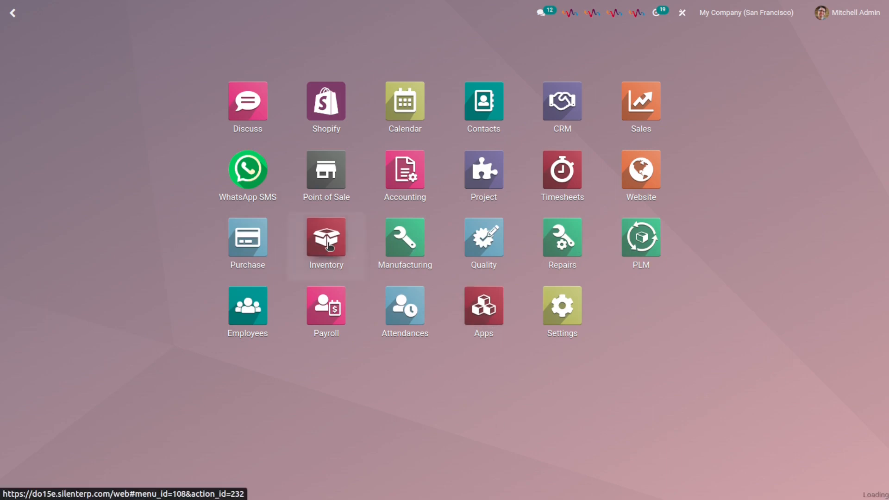
Show the full product list (72 products) via Products > Products and request a new record
left_click(326, 232)
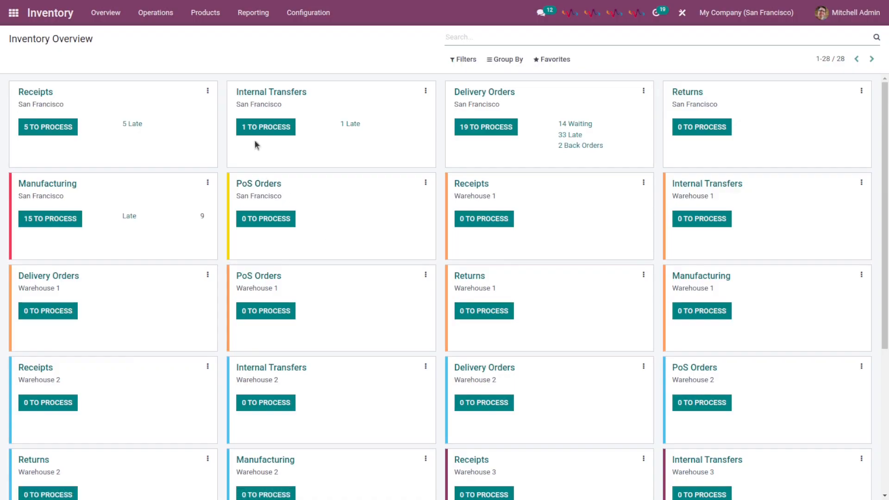
left_click(205, 12)
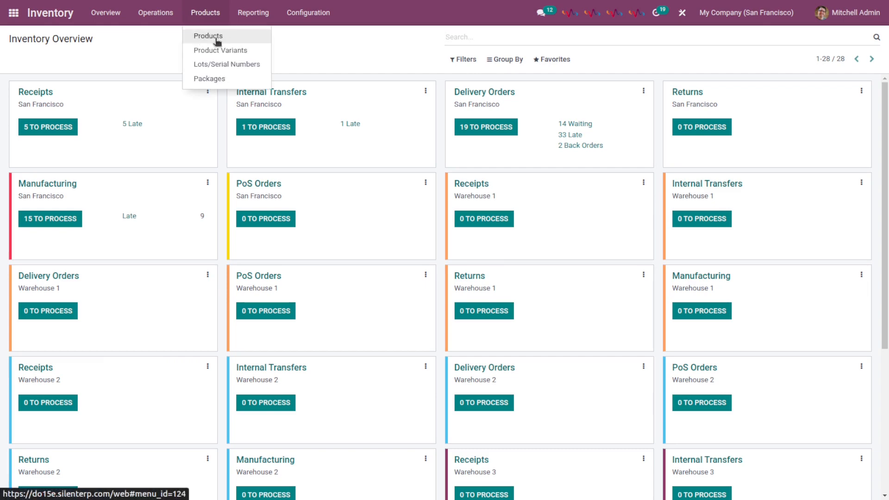
left_click(209, 36)
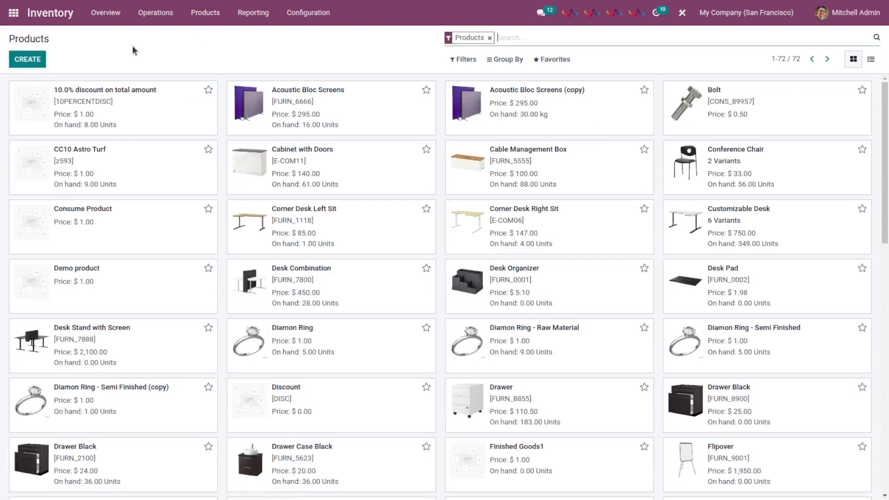
mouse_move(96, 57)
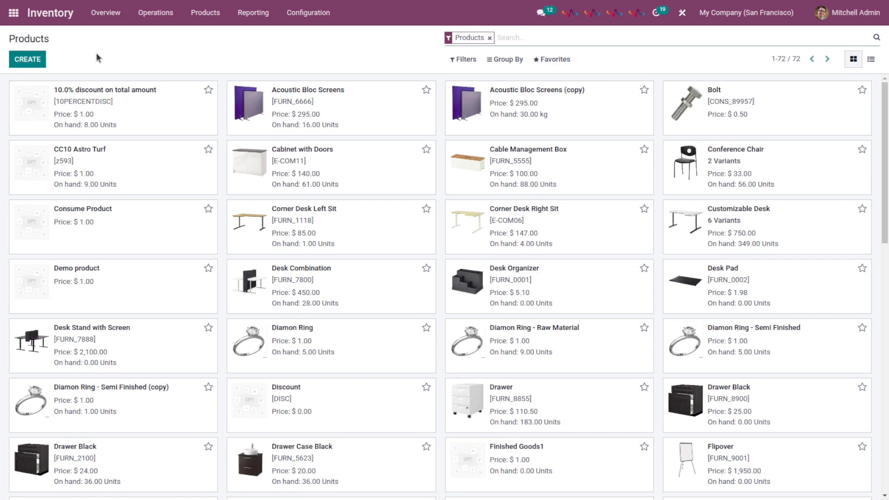
left_click(27, 59)
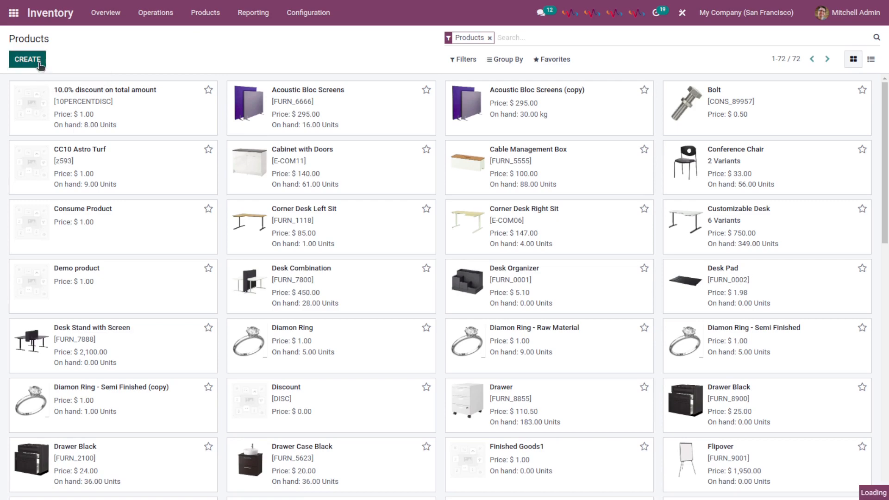
Create a new product and name it 'HP Wired Mouse'
left_click(27, 59)
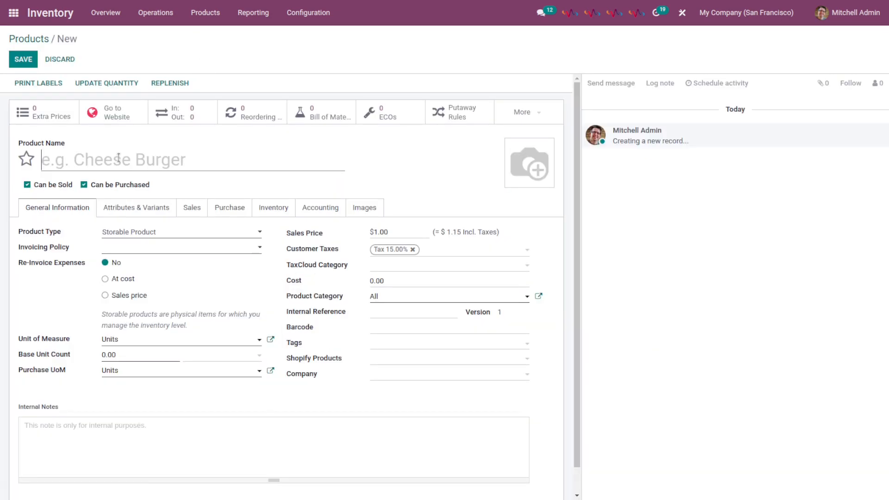
type("H")
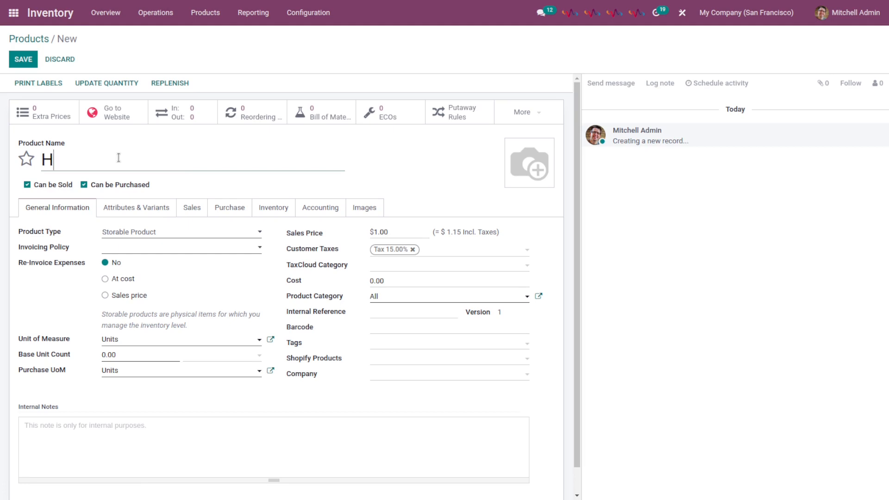
type("P Wired")
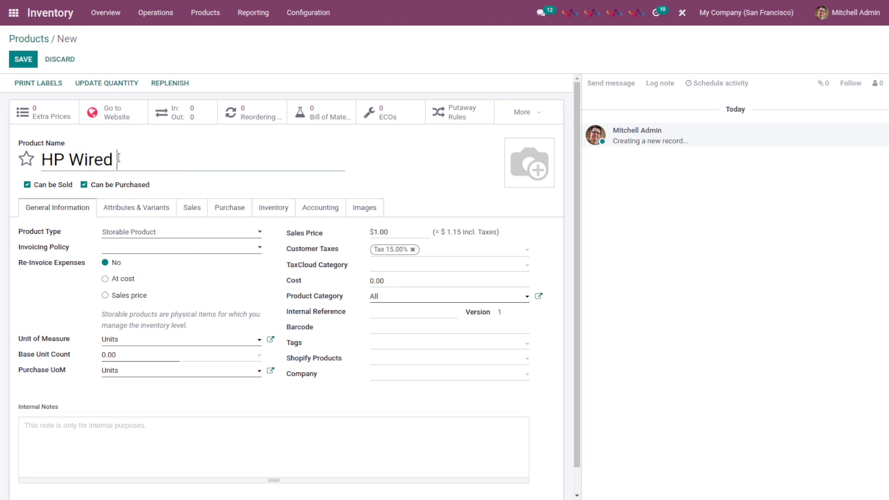
type("Mouse")
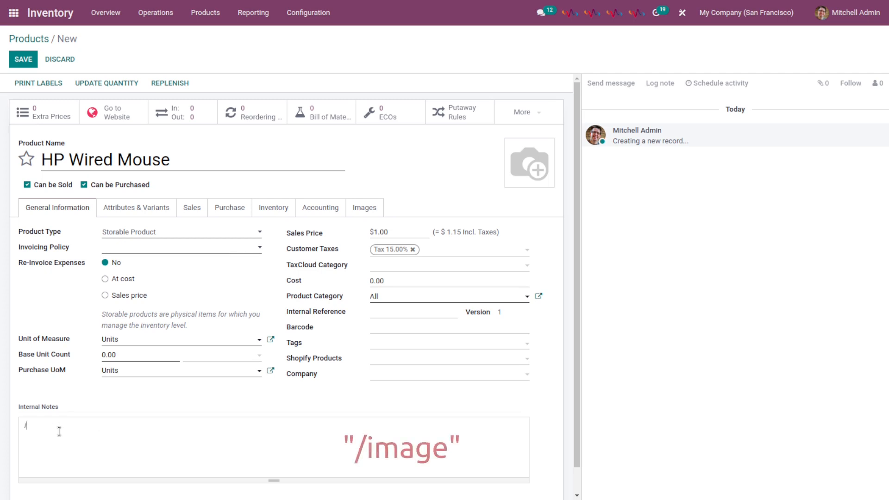
Use the '/image' command in Internal Notes to bring up the Select a Media dialog
type("/image")
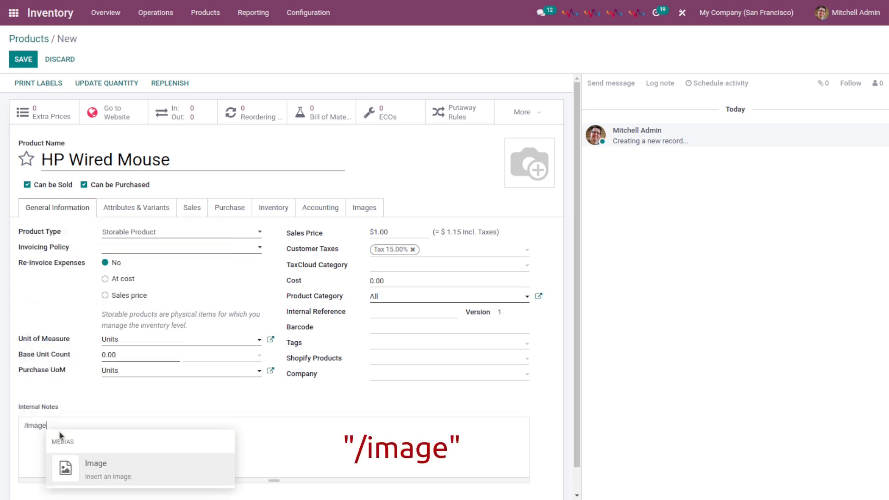
mouse_move(156, 473)
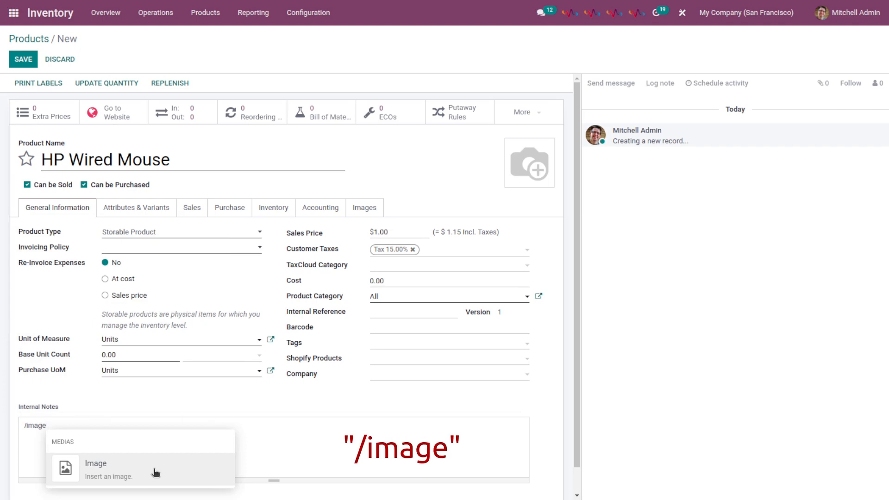
left_click(95, 463)
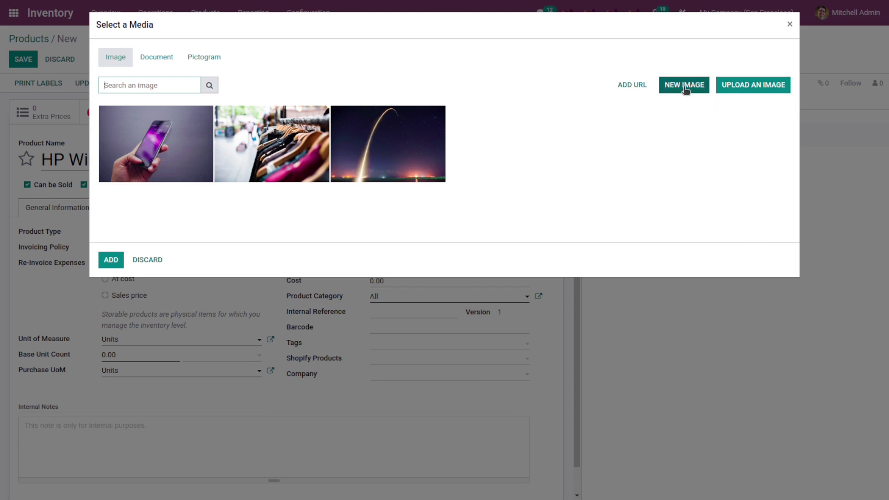
Capture a webcam photo of the mouse box and insert it into Internal Notes
left_click(684, 84)
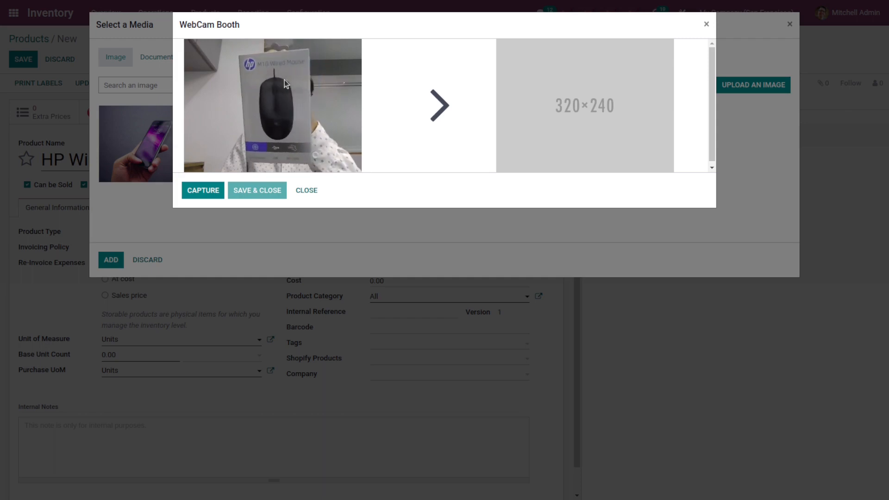
left_click(203, 189)
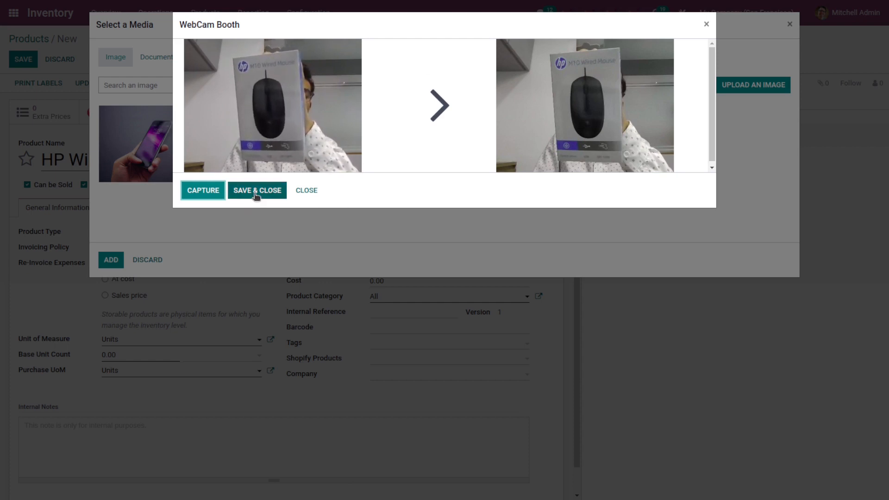
left_click(256, 190)
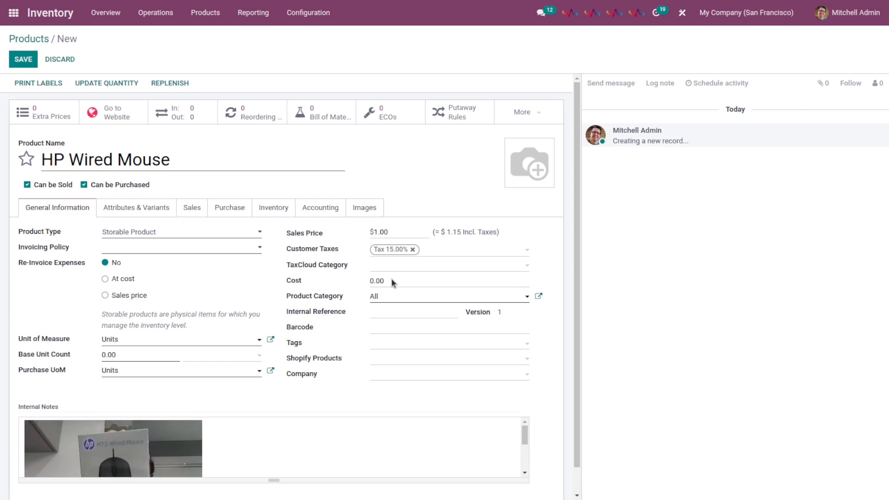
scroll("down", 3)
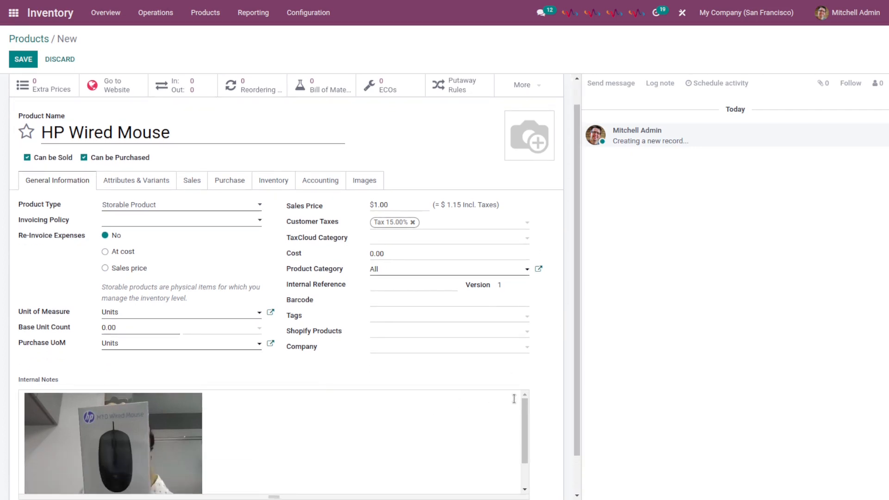
scroll("down", 3)
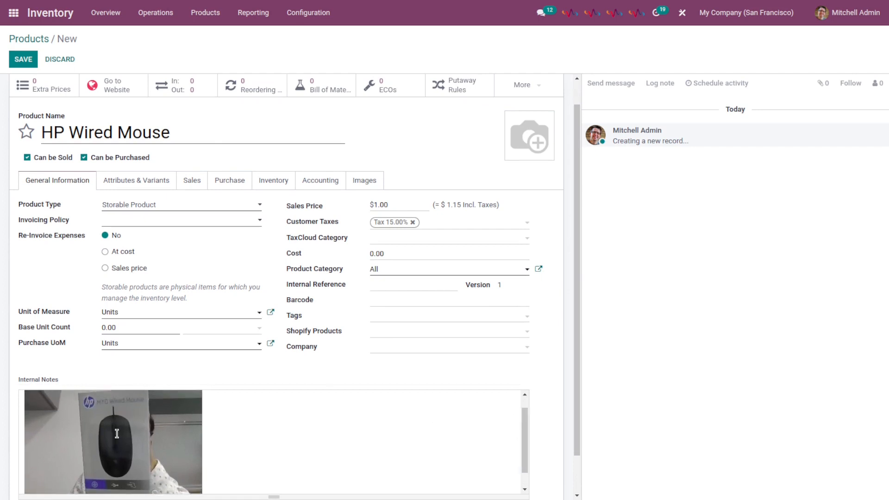
mouse_move(147, 441)
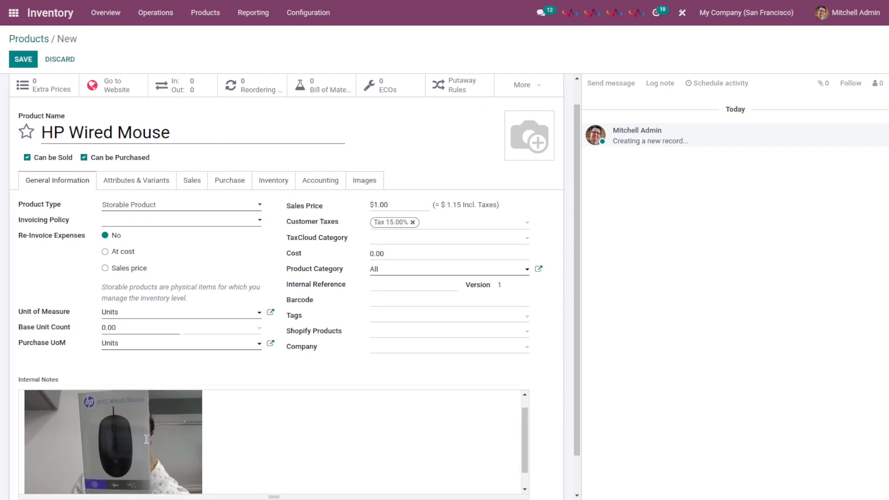